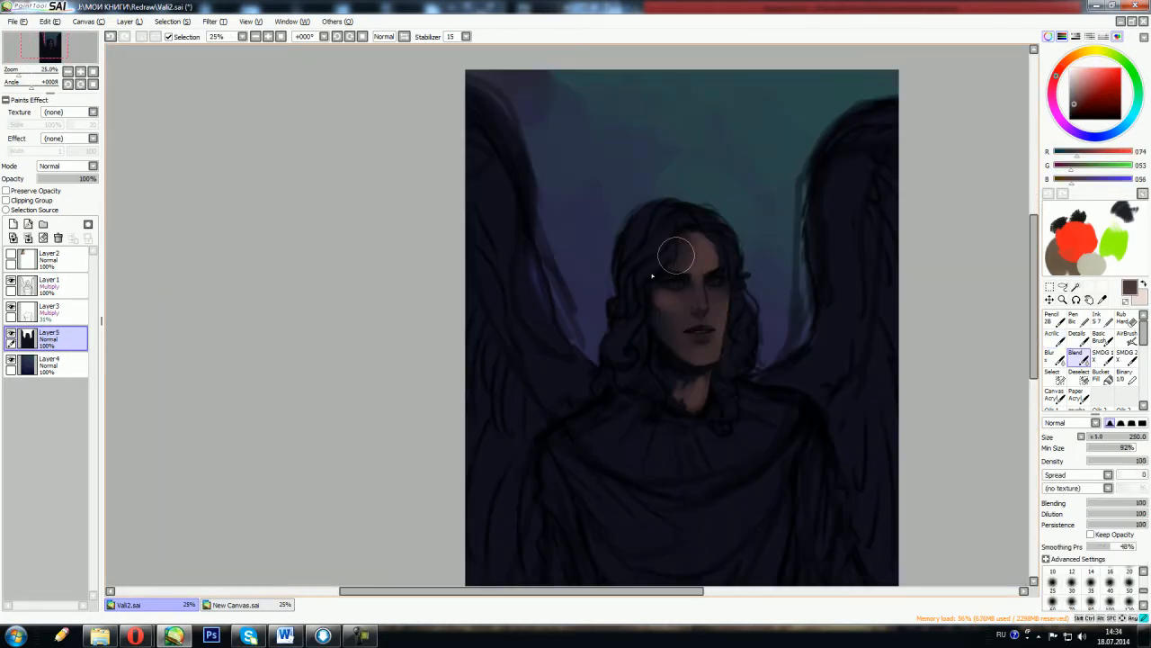
Switch to the Acrylic brush and paint soft shading over the eyes and facial features
{"action": "left_click", "coordinate": [1052, 337]}
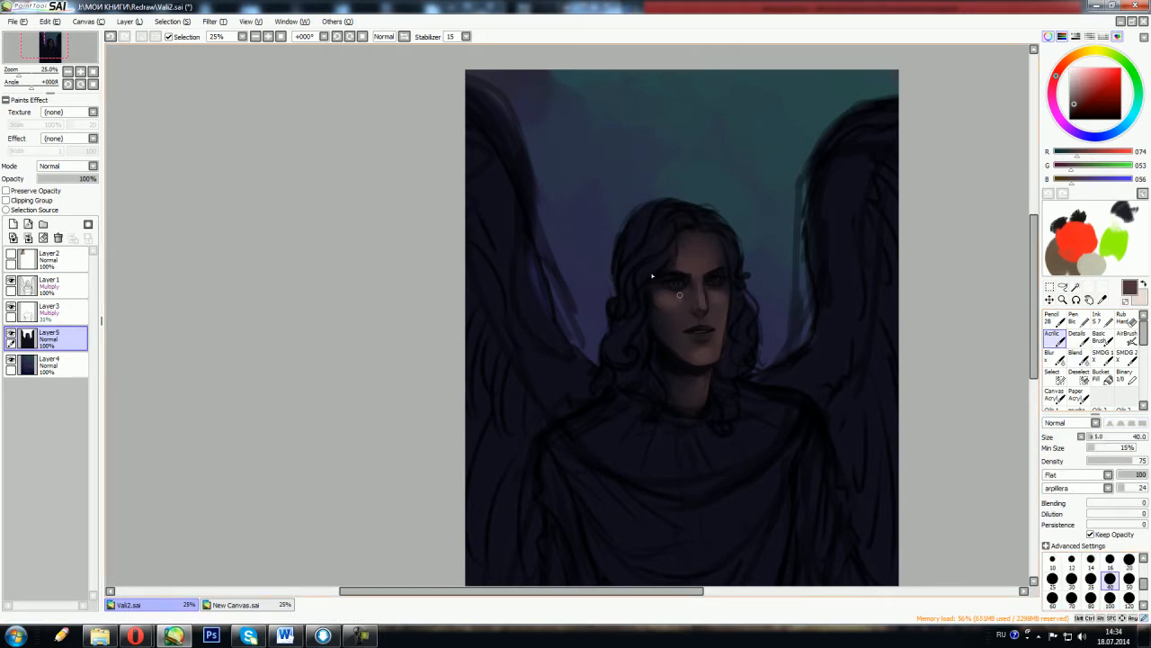
{"action": "left_click_drag", "start_coordinate": [680, 295], "coordinate": [708, 348]}
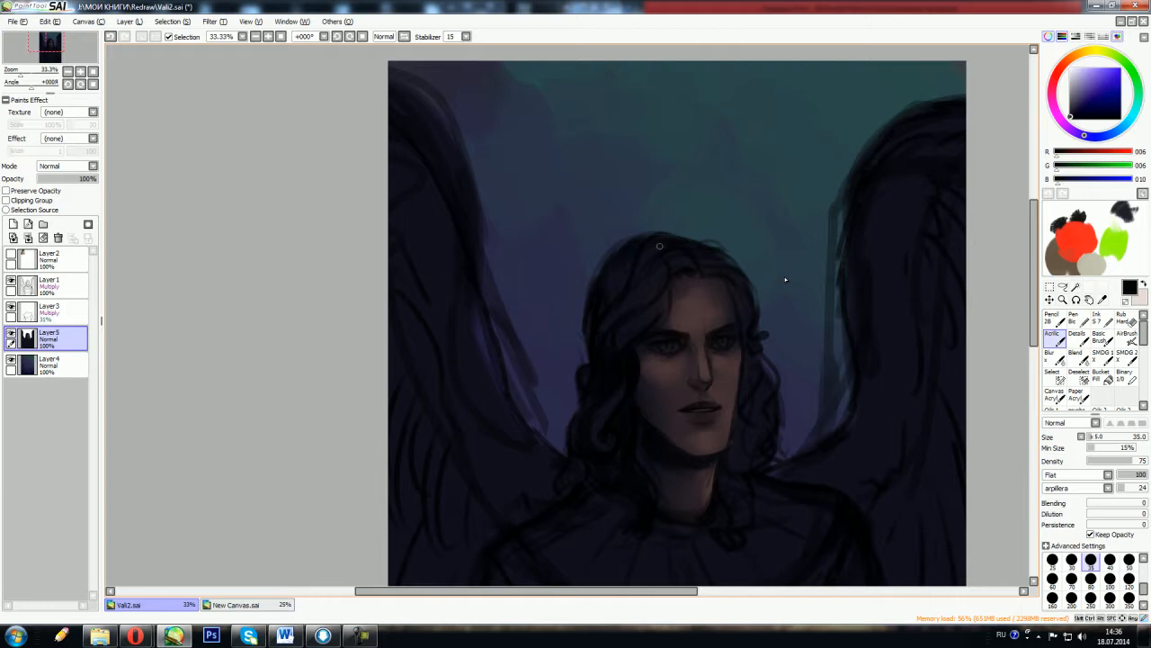
Paint yellow irises and warm highlights along the nose, cheek and jaw
{"action": "left_click_drag", "start_coordinate": [659, 245], "coordinate": [760, 402]}
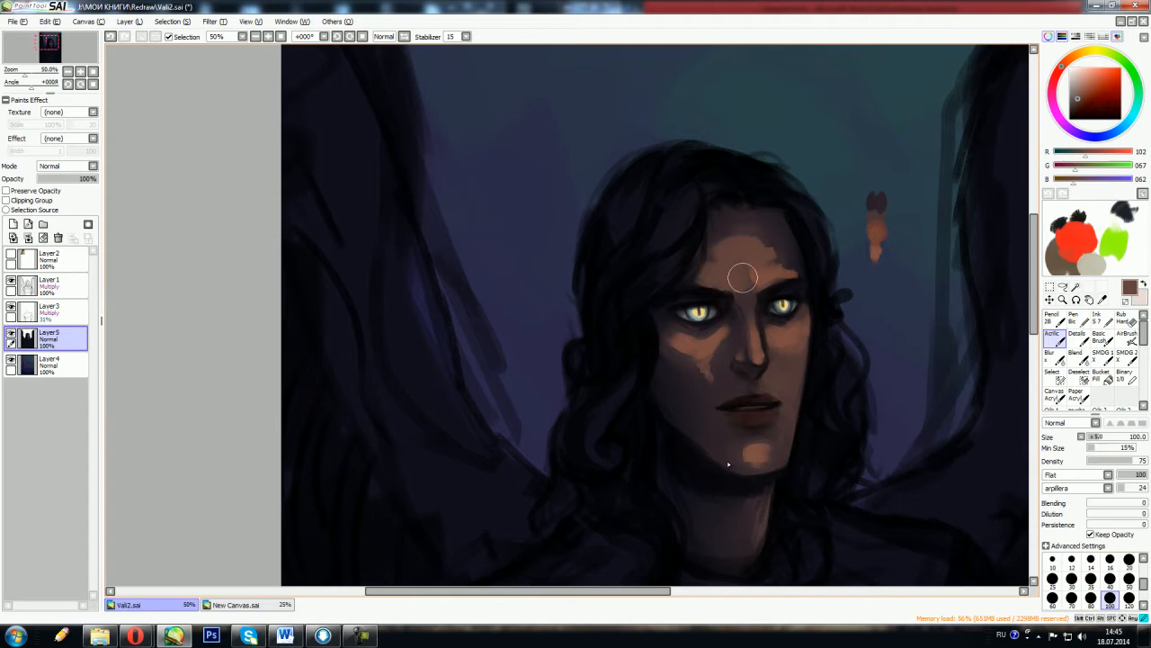
Paint the robe in pale grey draped folds with a warm neckline glow
{"action": "left_click_drag", "start_coordinate": [742, 277], "coordinate": [682, 331]}
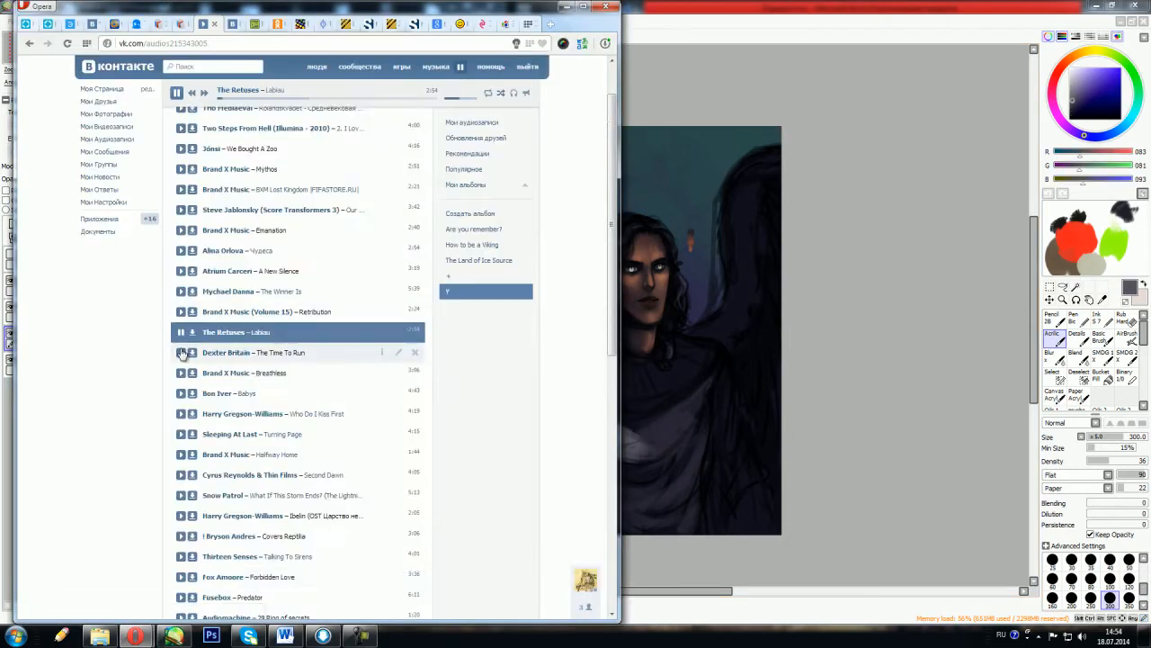
Play a different song from the playlist in Opera
{"action": "left_click", "coordinate": [211, 636]}
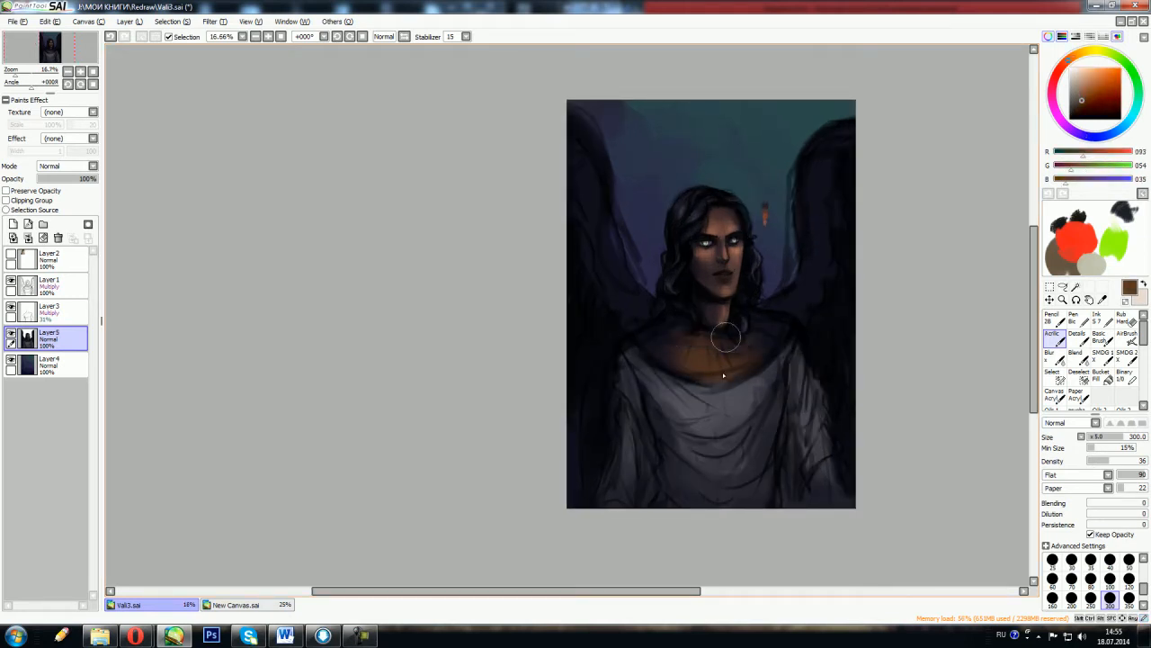
Paint a broad warm orange collar around the neck with the Marker brush
{"action": "left_click_drag", "start_coordinate": [693, 328], "coordinate": [747, 360]}
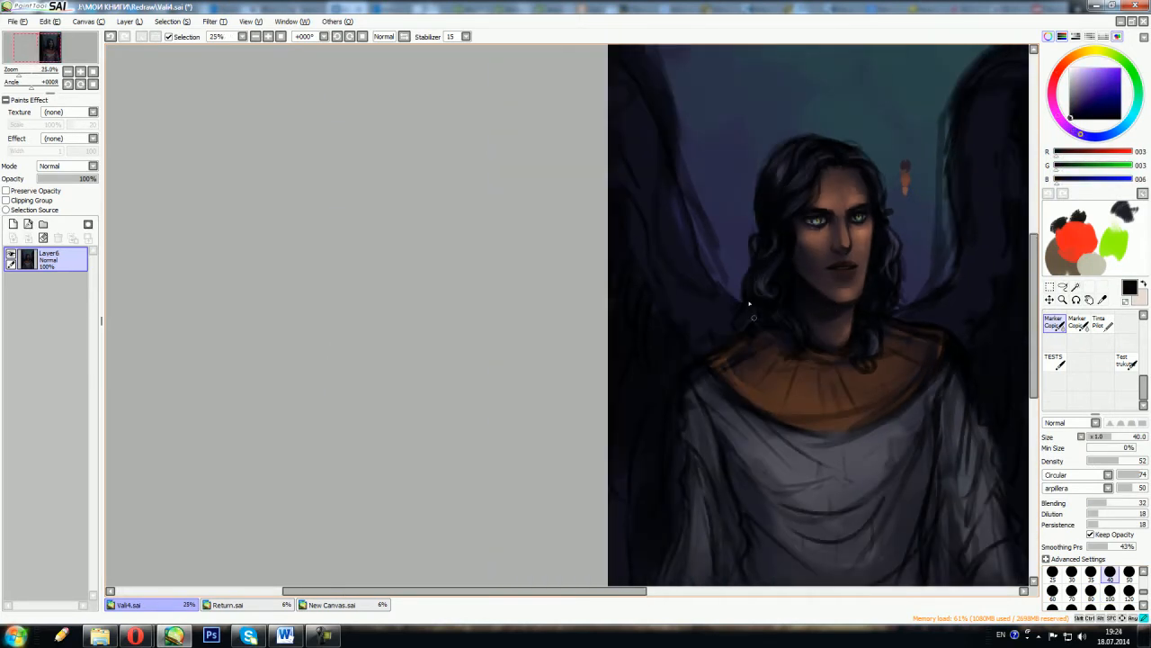
Scroll the canvas view around the hair outline and shoulder edge
{"action": "scroll", "scroll_direction": "down", "scroll_amount": 3}
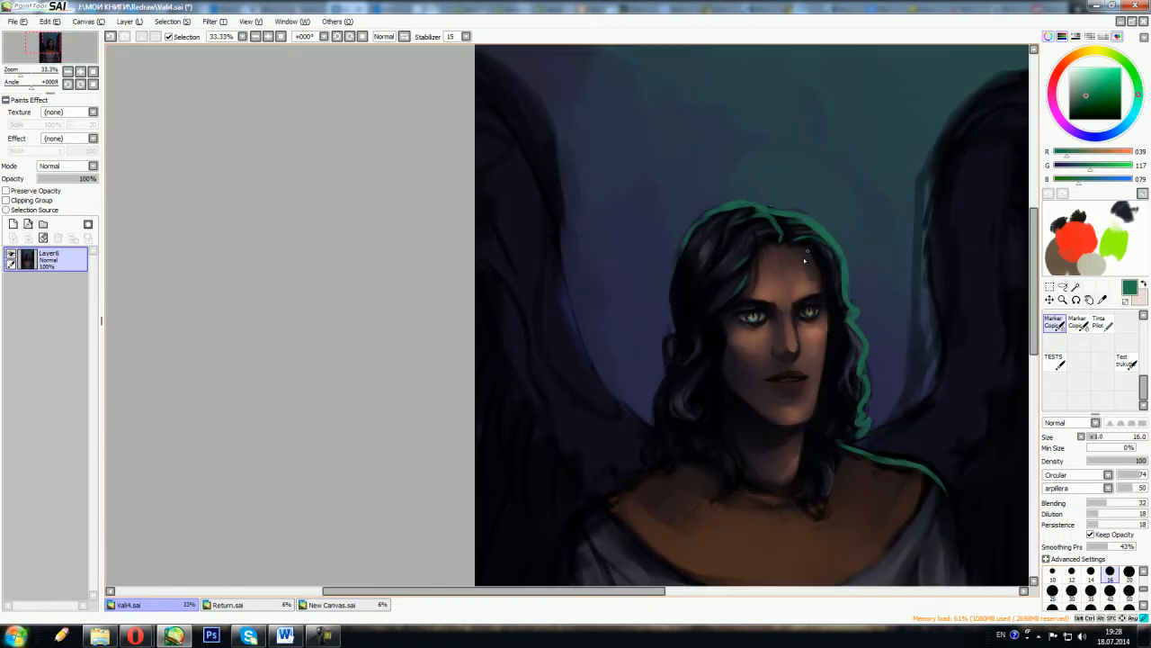
Extend the teal rim light down along the hair edge
{"action": "left_click_drag", "start_coordinate": [819, 261], "coordinate": [809, 441]}
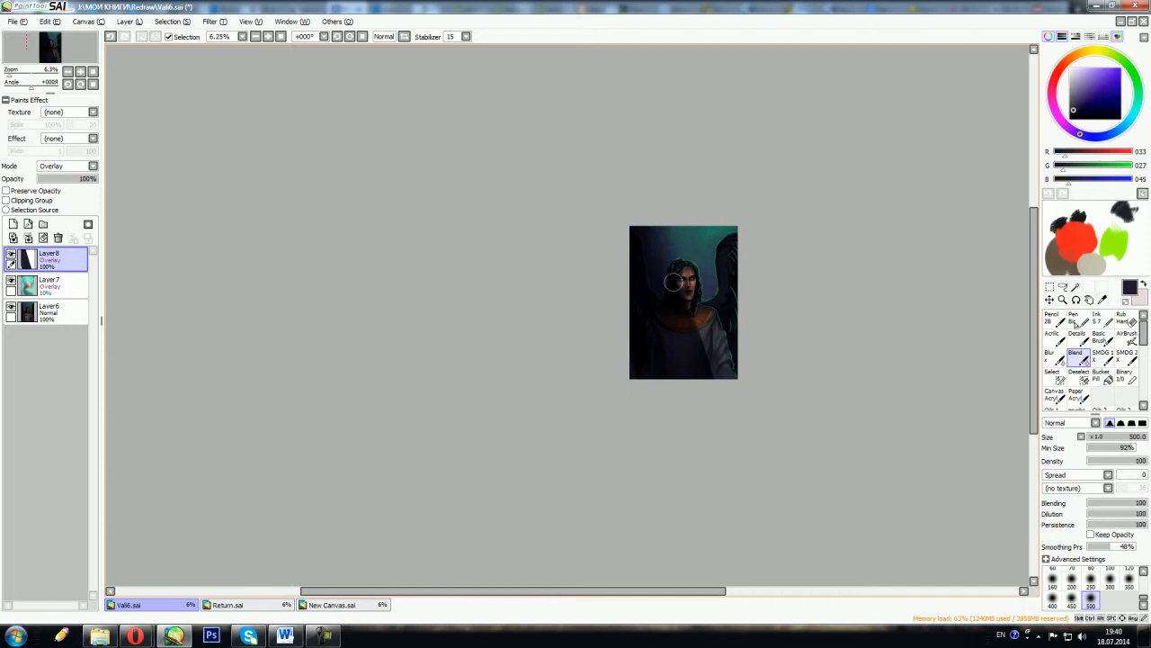
Blend the overlay tint across the collar area with the Blend brush
{"action": "left_click_drag", "start_coordinate": [674, 282], "coordinate": [697, 306]}
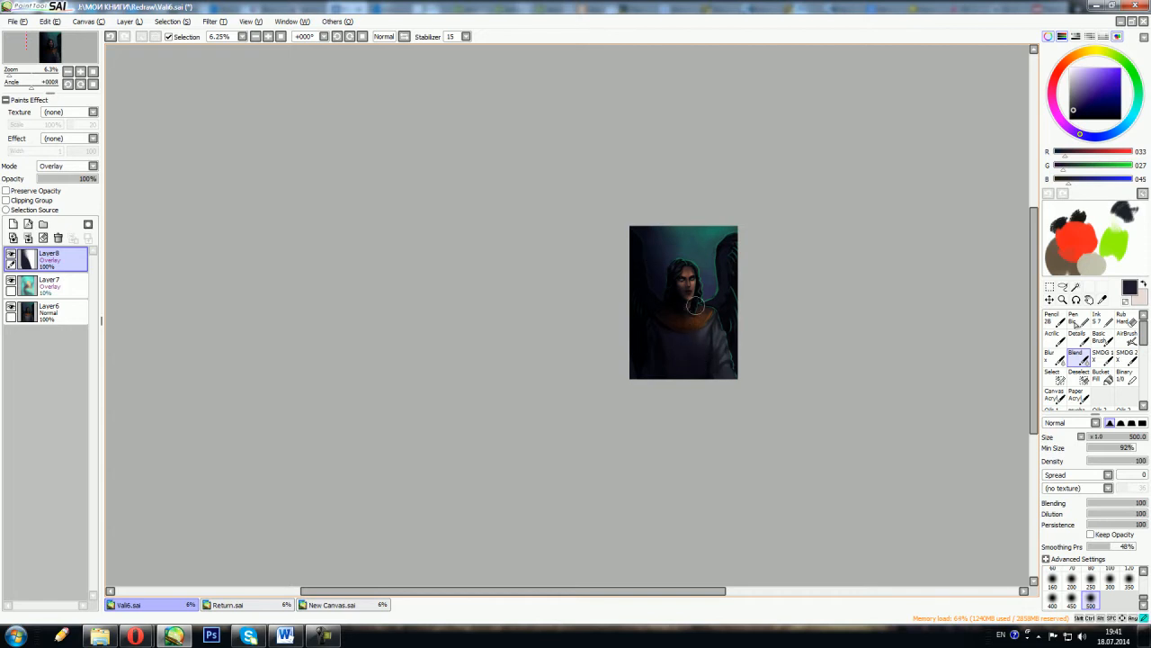